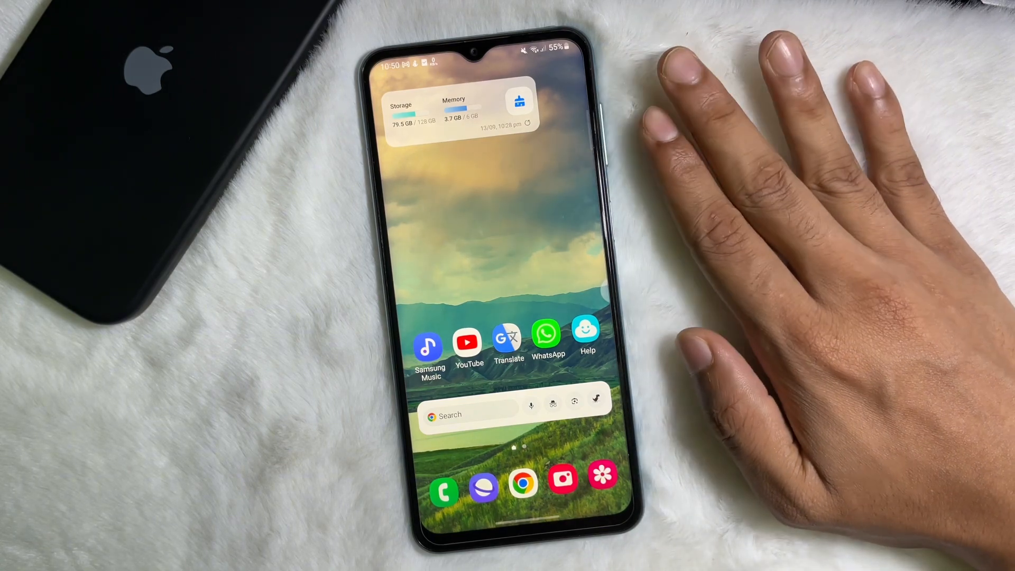
mouse_move(699, 194)
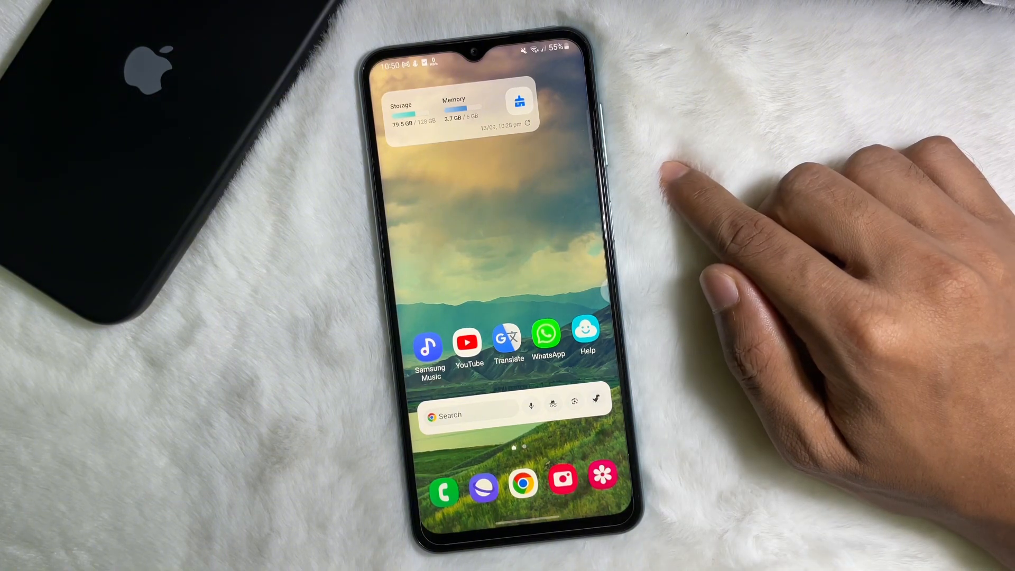
mouse_move(744, 227)
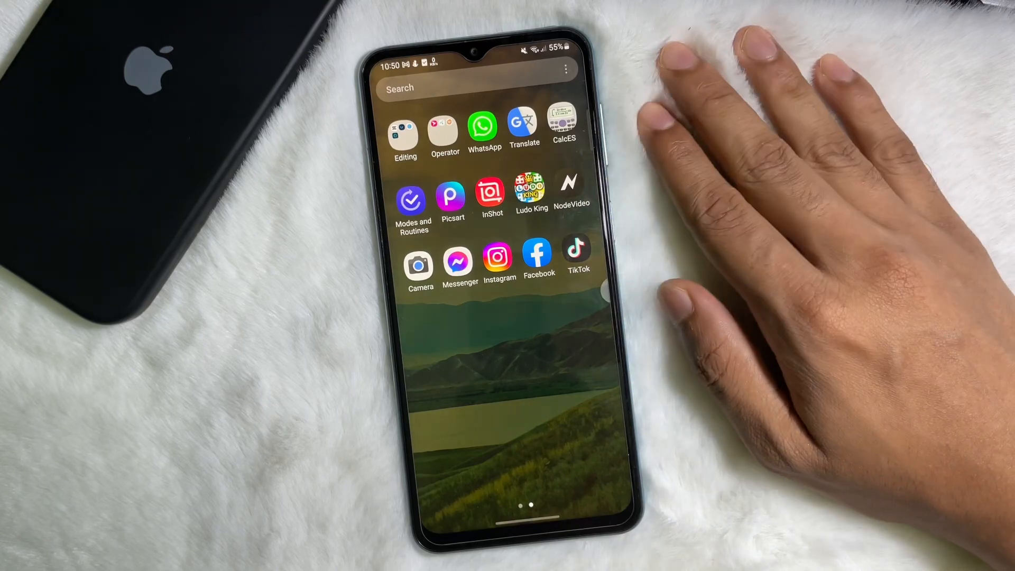
Launch Facebook and begin a new post with the text 'Hello'.
click(538, 255)
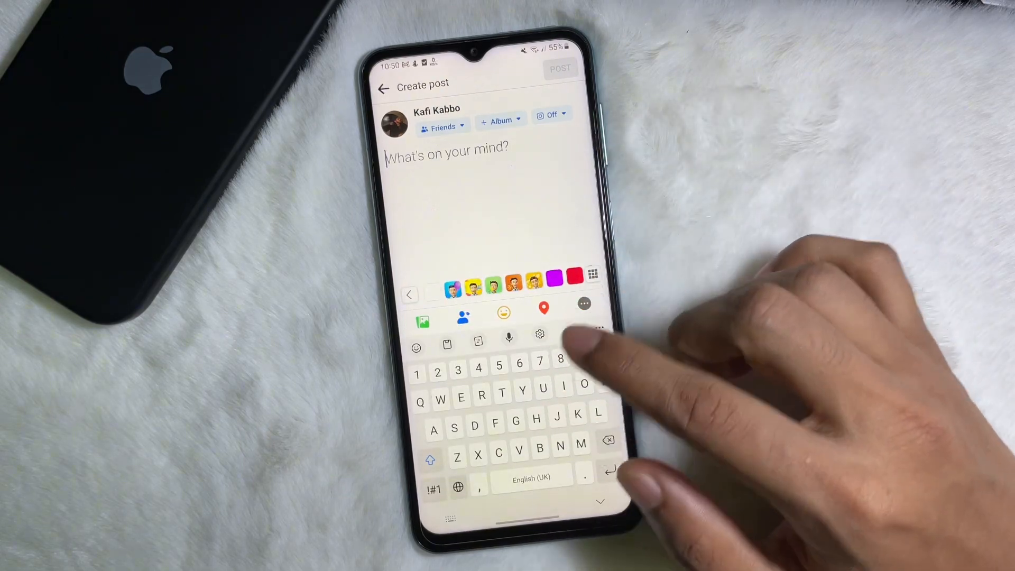
text(Hello)
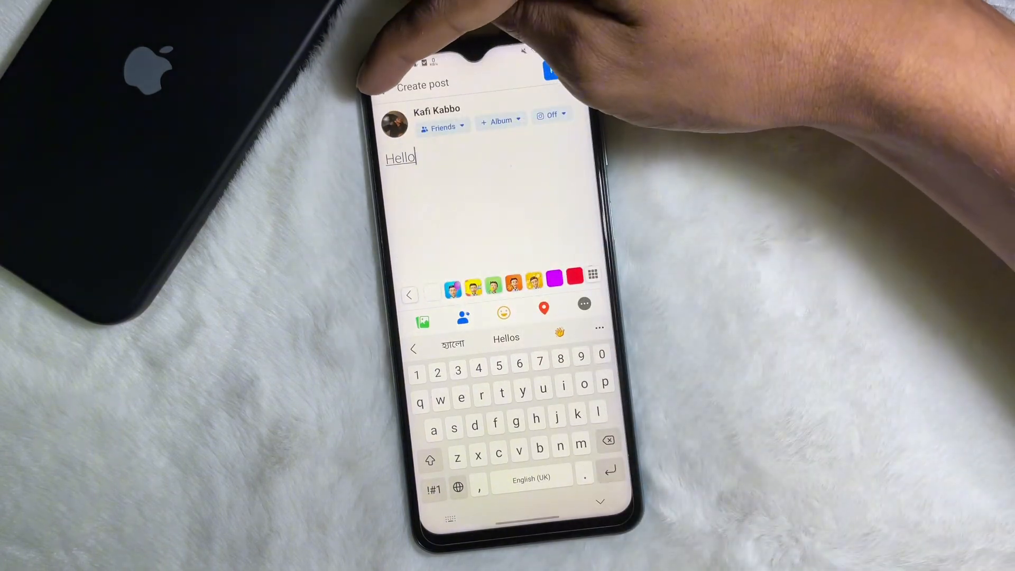
Back out of the composer and choose Save as Draft for the Hello post.
click(384, 89)
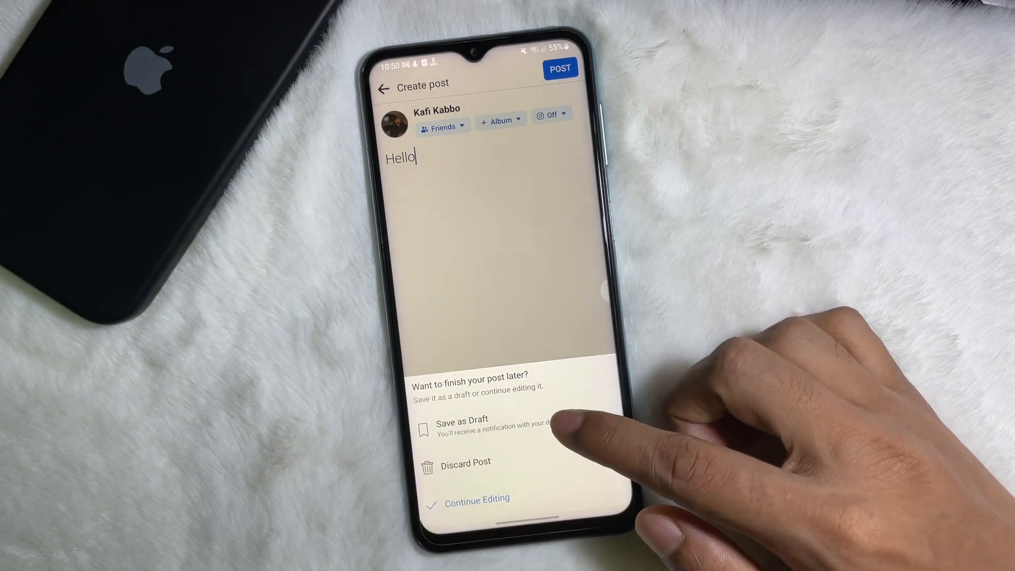
click(466, 463)
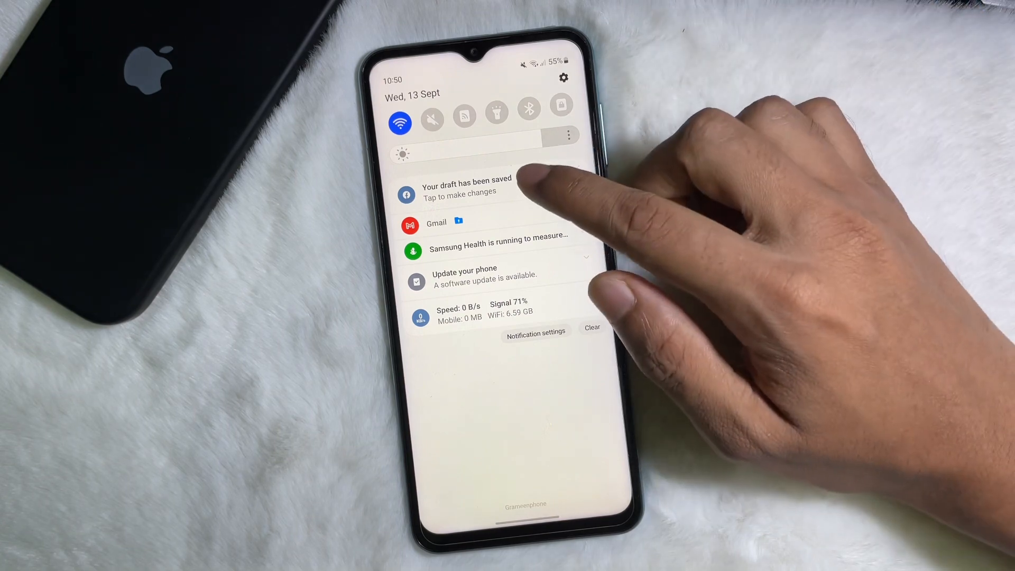
Follow the draft-saved notification to Drafts and show the newest Hello draft's actions.
click(466, 194)
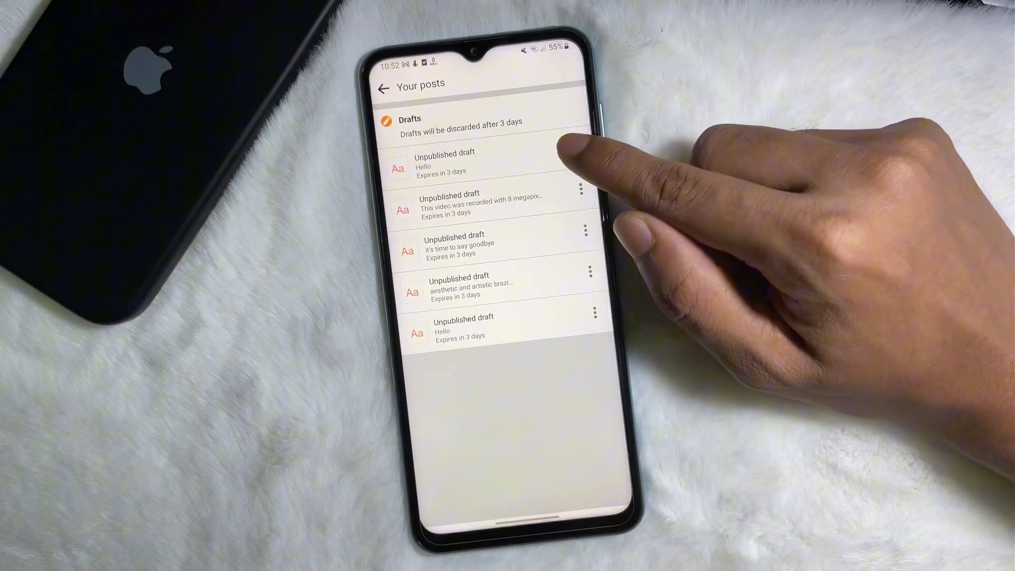
click(580, 188)
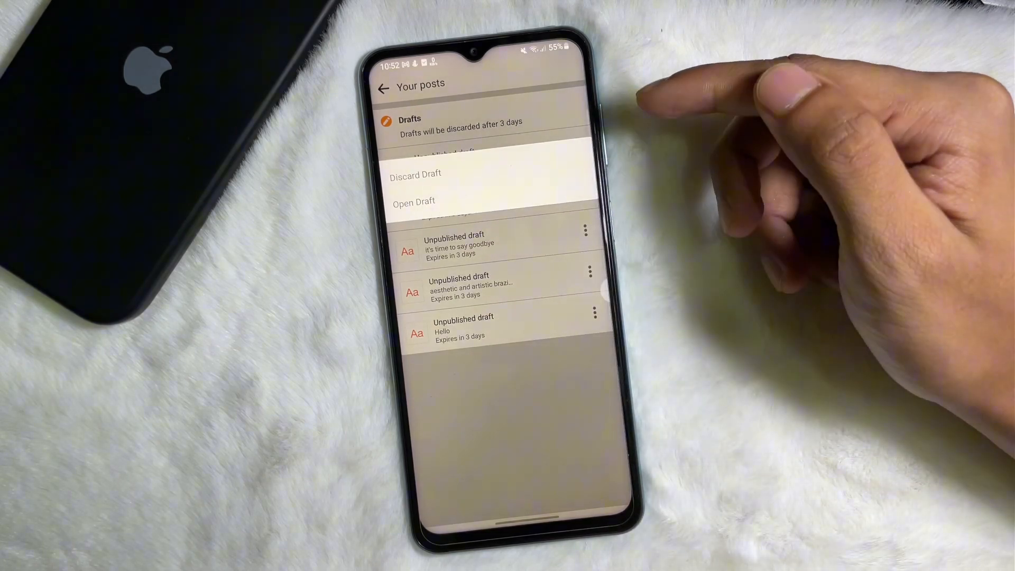
mouse_move(745, 161)
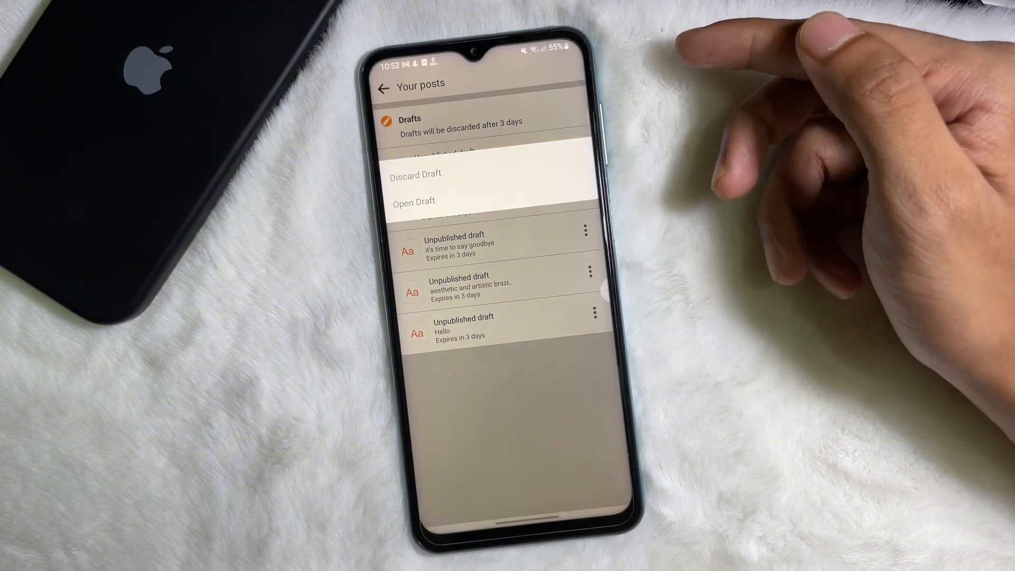
Choose Open Draft and publish Hello so it shows under Recently posted.
click(414, 201)
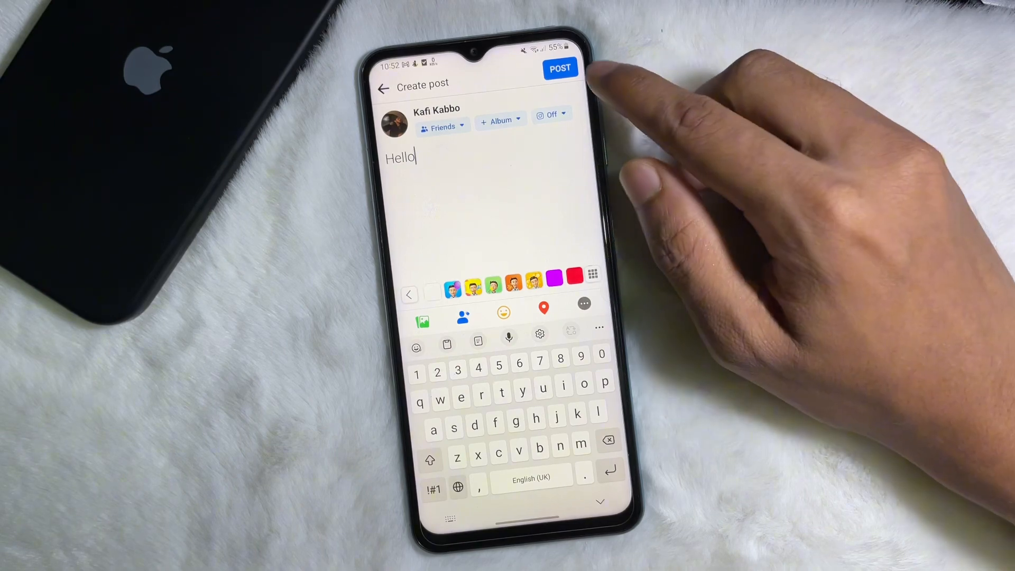
click(559, 68)
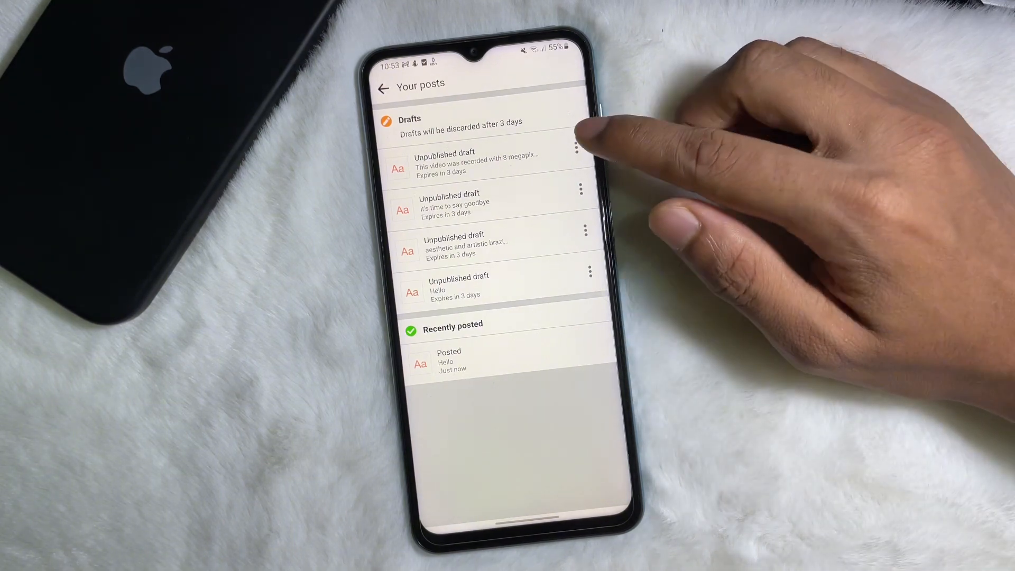
Choose Discard Draft on the topmost remaining draft, reaching the delete confirmation.
click(589, 148)
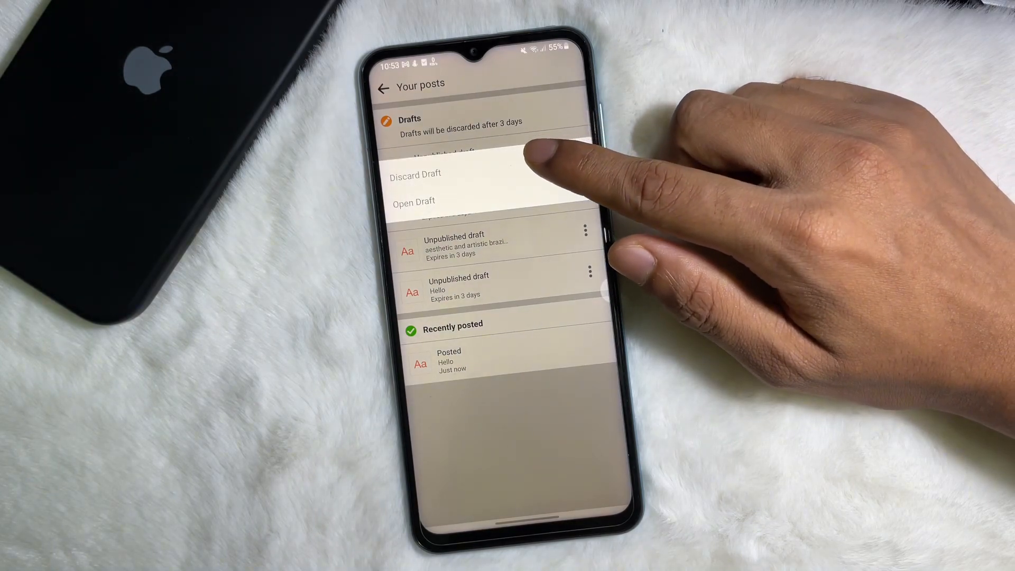
click(417, 174)
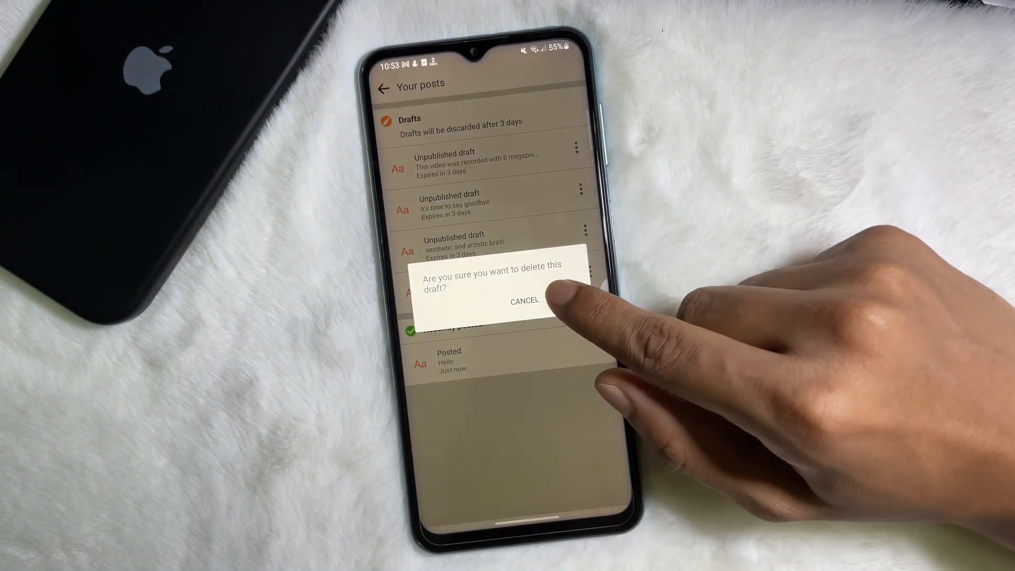